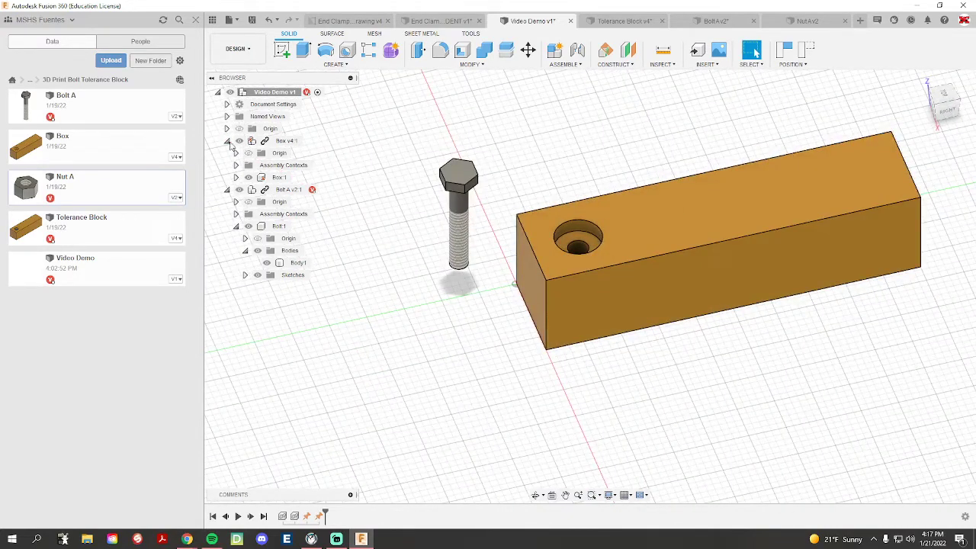
Join the bolt to the block's hole and drag its Z offset to about -1.10 in.
click(226, 140)
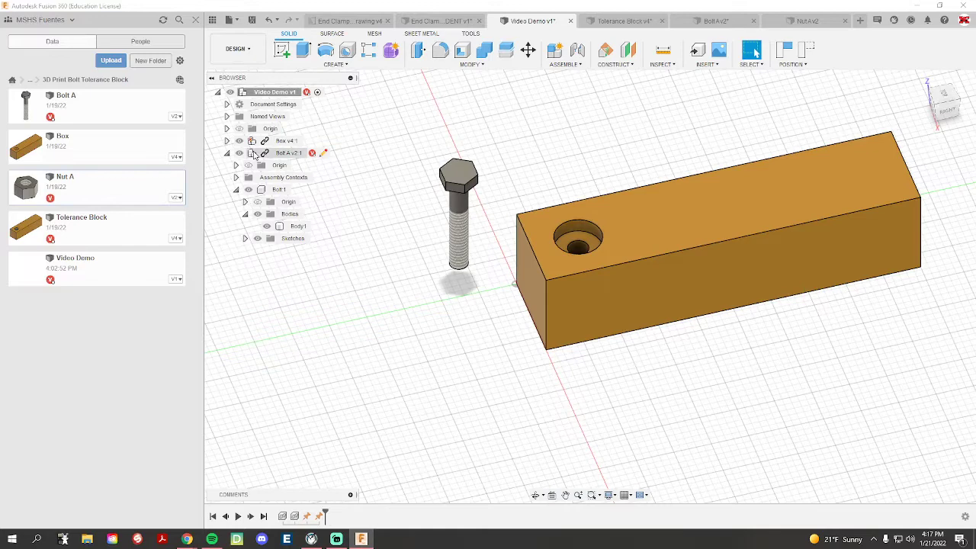
mouse_move(577, 52)
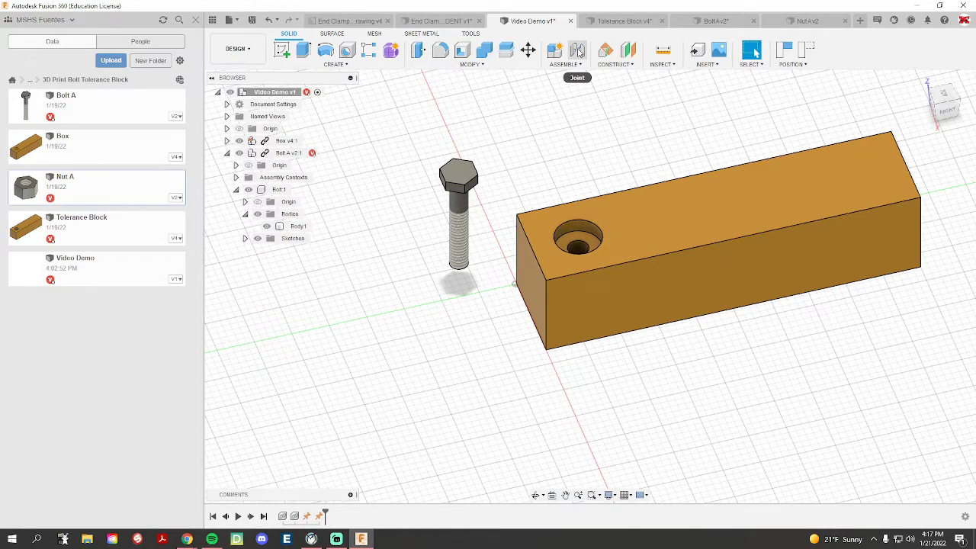
mouse_move(572, 72)
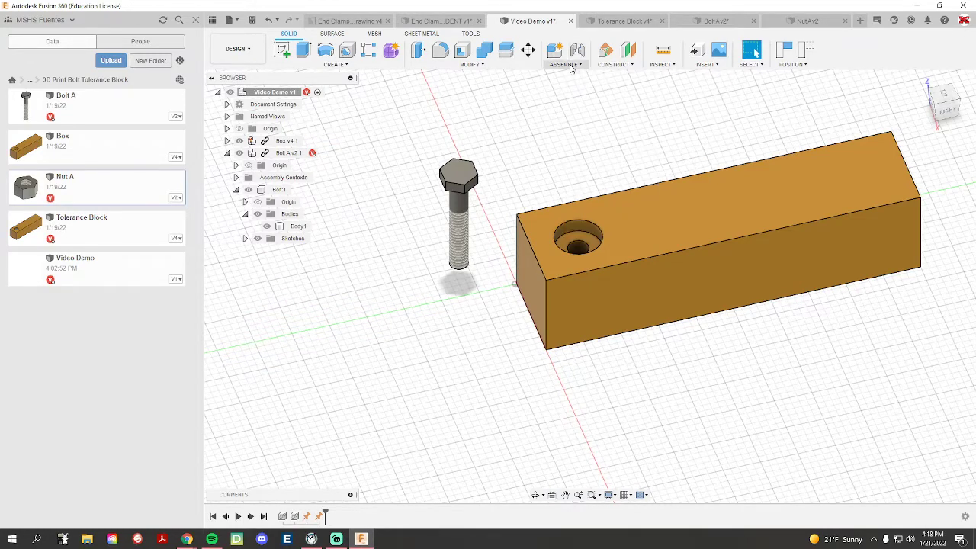
click(564, 52)
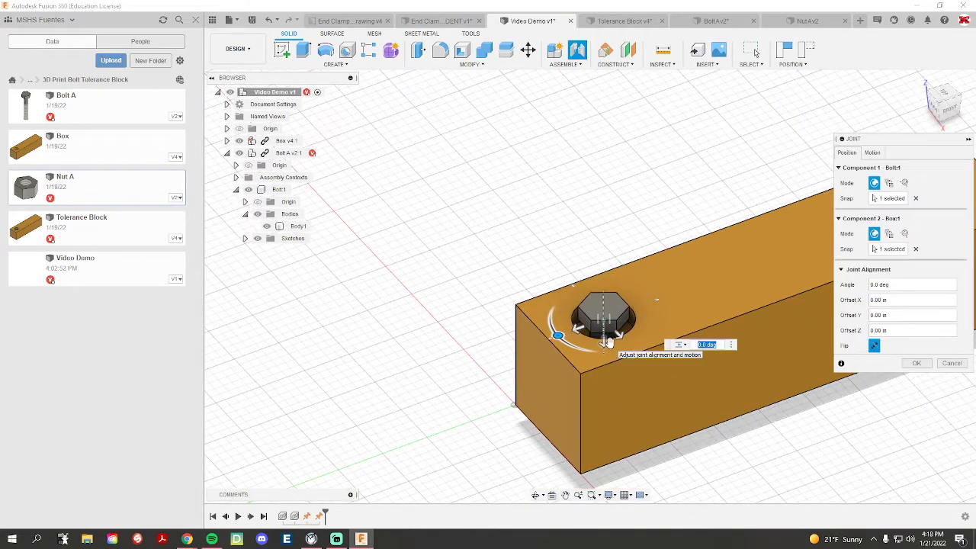
click(872, 152)
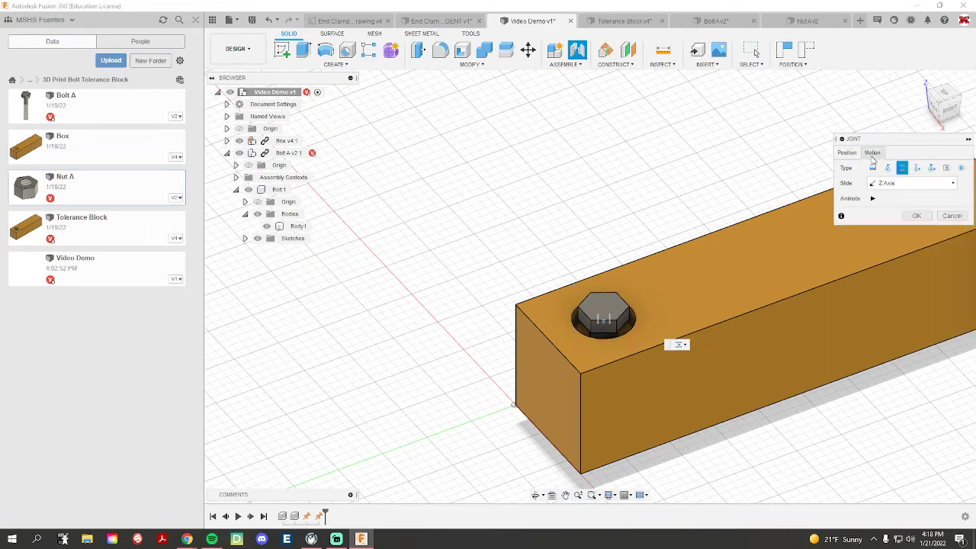
click(847, 152)
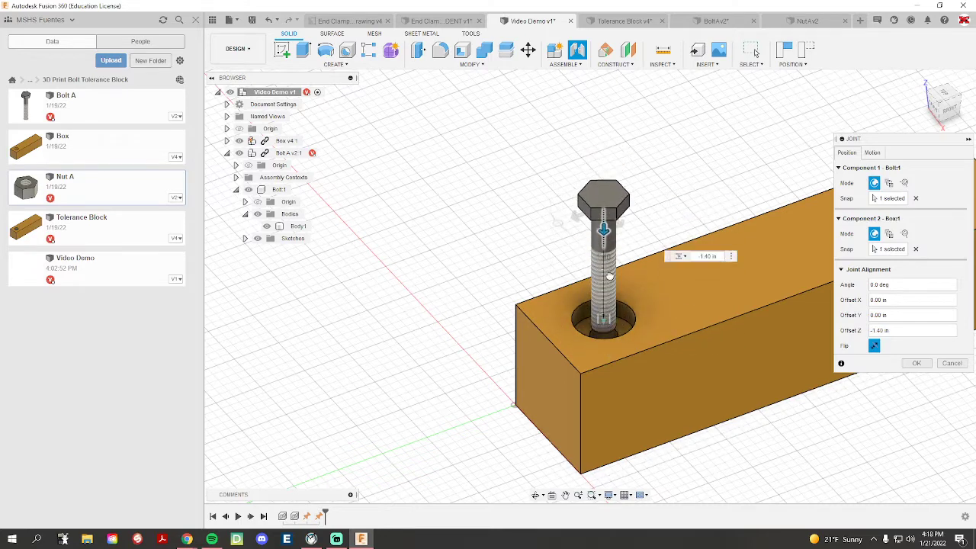
drag(602, 229, 602, 257)
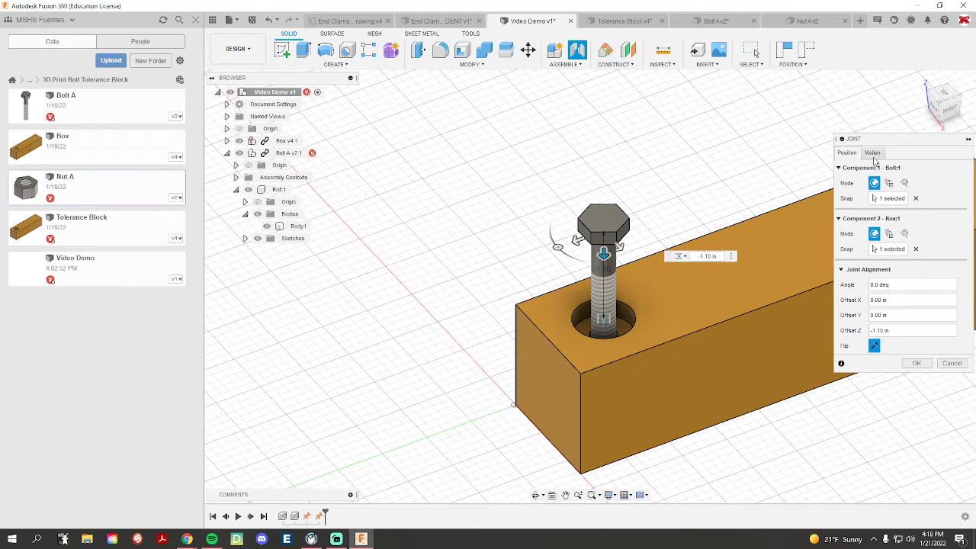
Make the joint revolute and animate the bolt spinning in the hole.
click(872, 153)
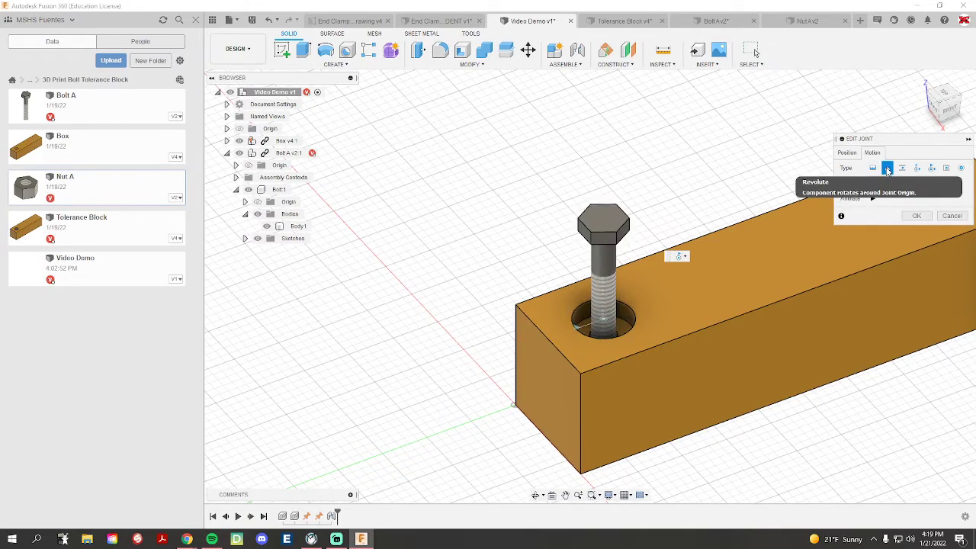
click(888, 168)
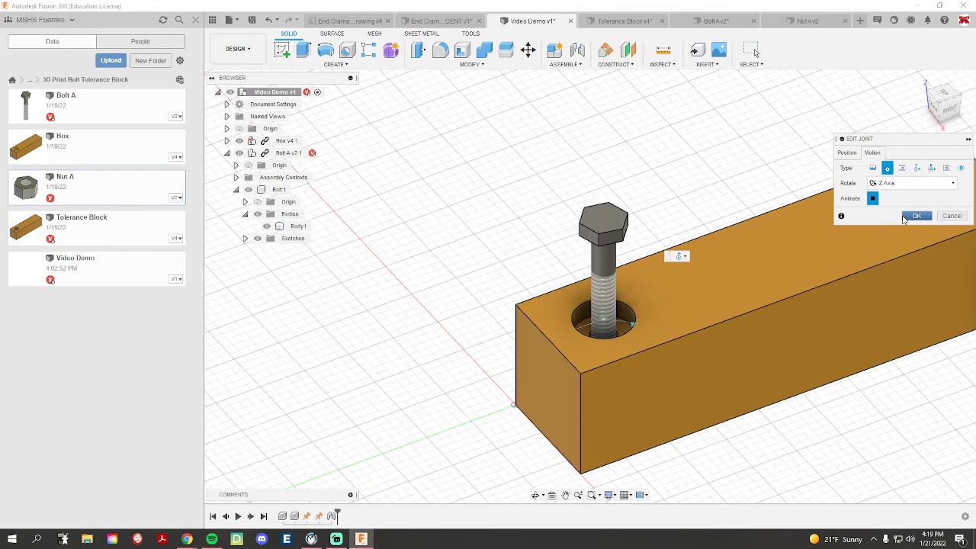
click(918, 215)
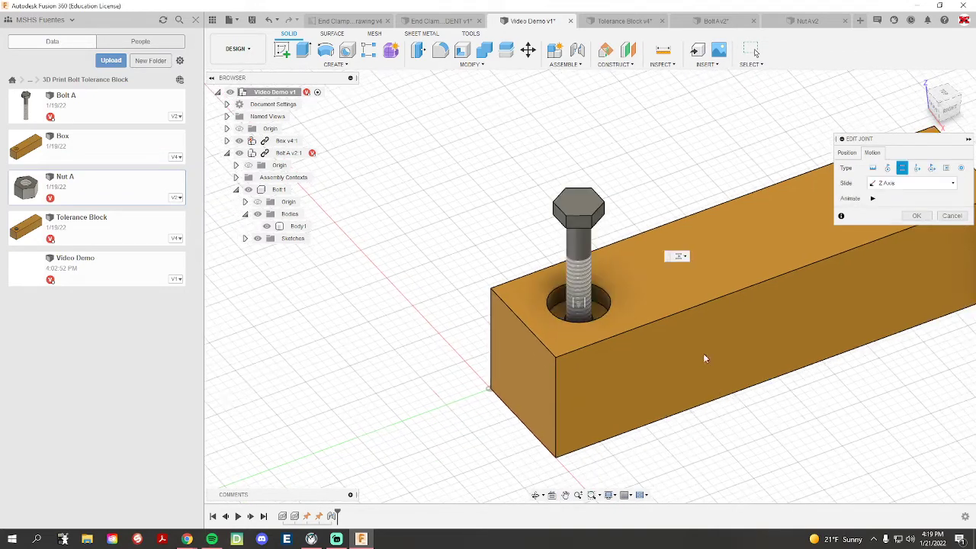
Animate the slider joint so the bolt moves up and down the hole, then stop it.
click(871, 198)
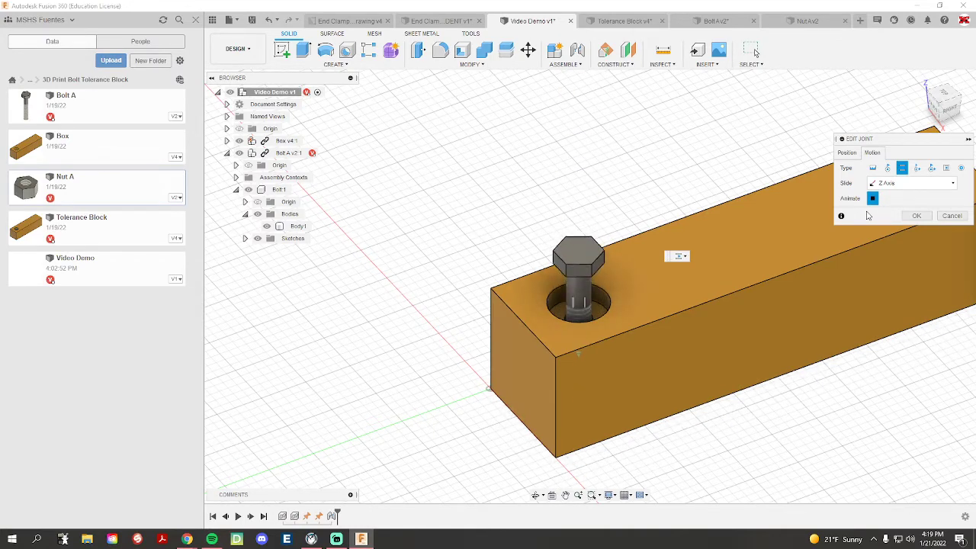
click(917, 215)
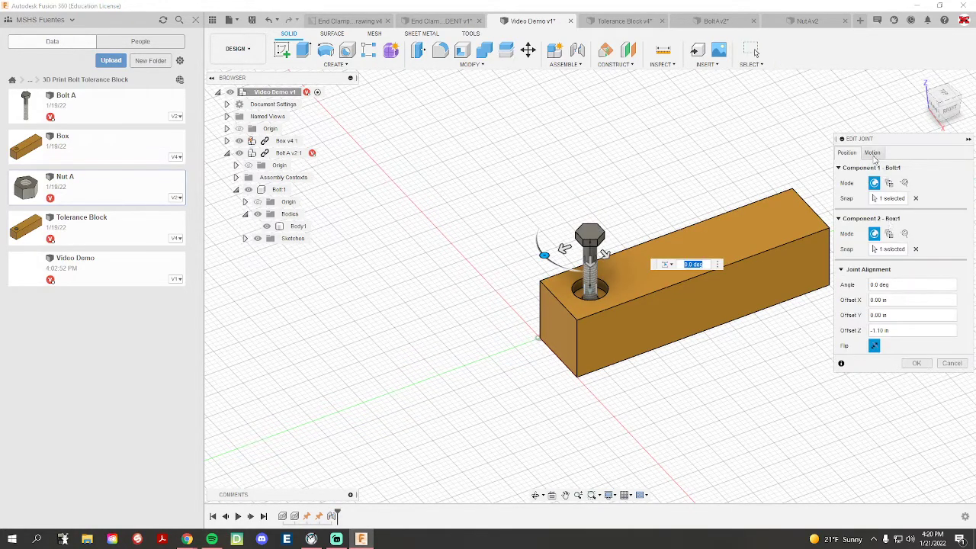
Make the joint cylindrical on the Z axis and animate the bolt spinning and sliding.
click(873, 152)
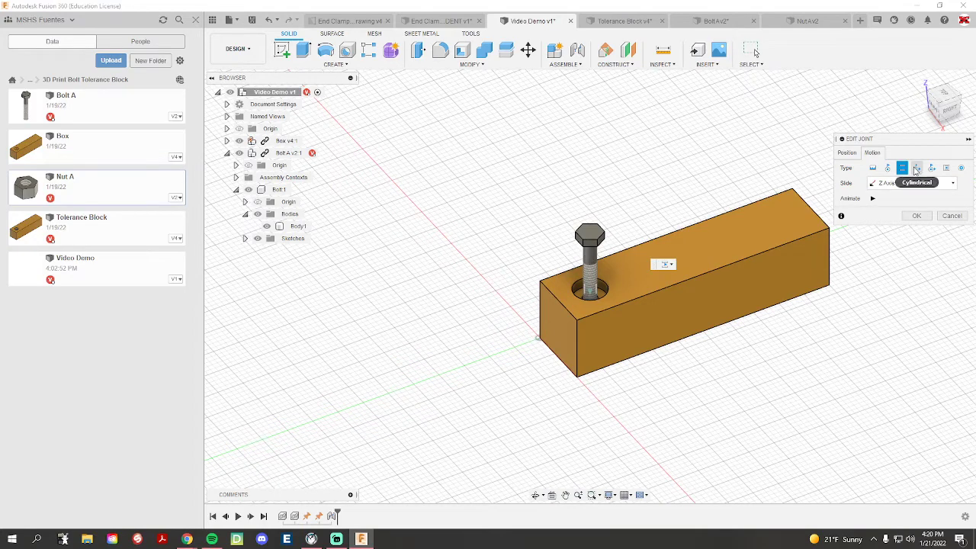
mouse_move(921, 168)
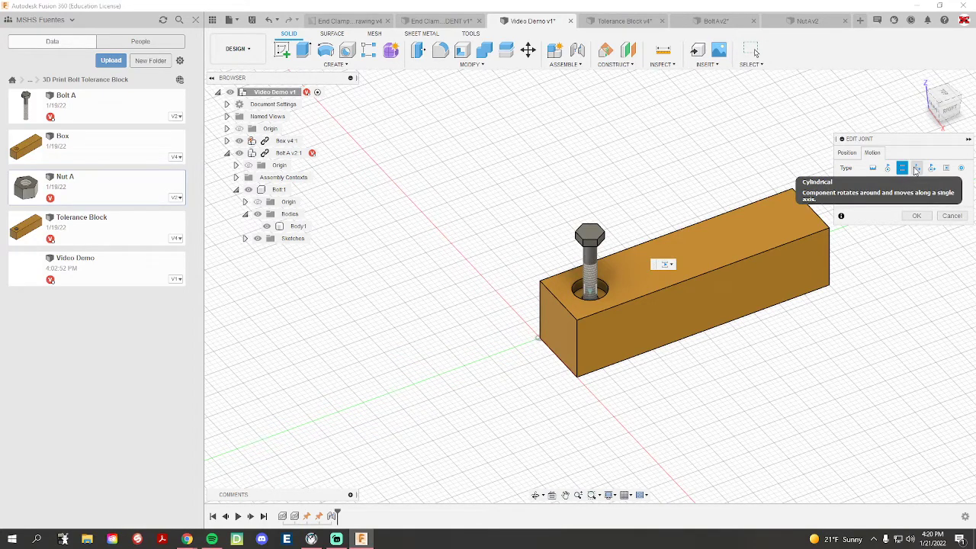
click(916, 166)
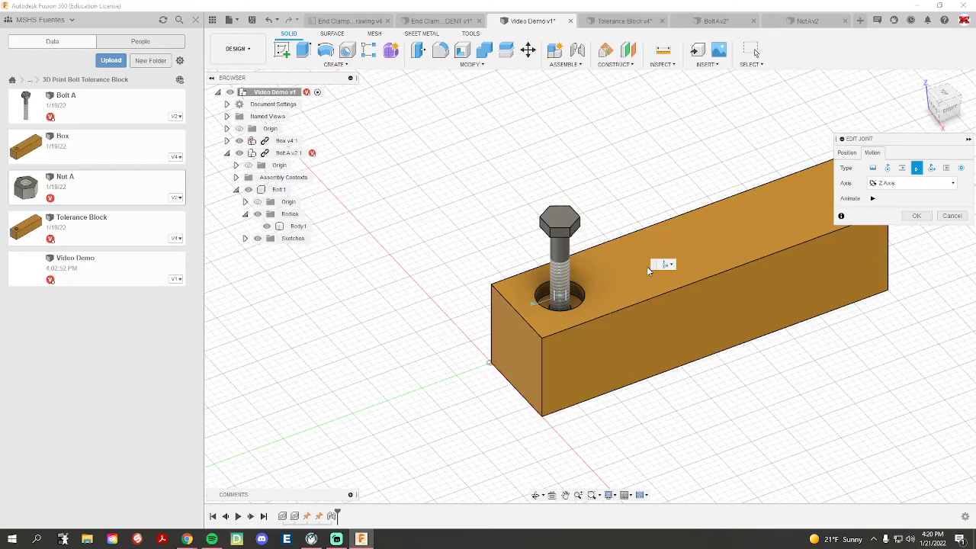
click(872, 198)
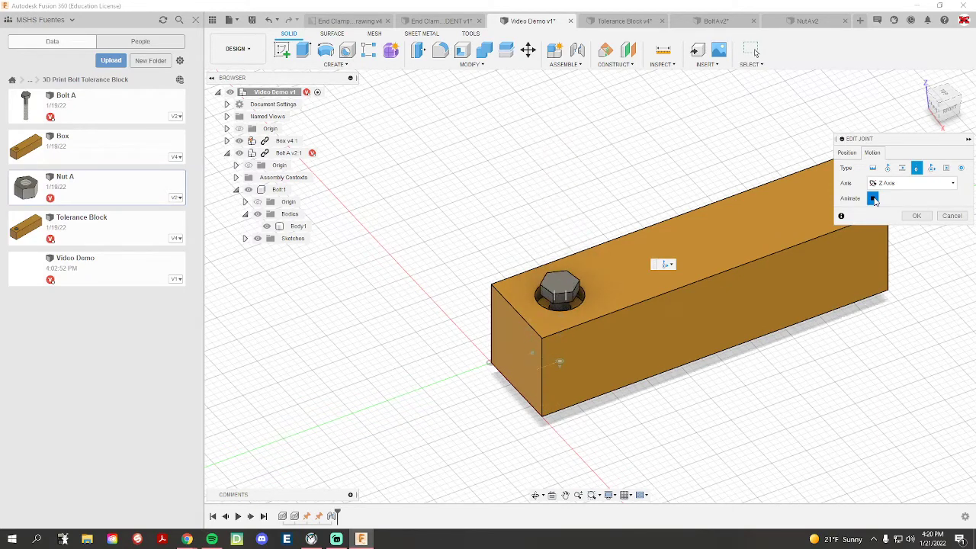
click(872, 199)
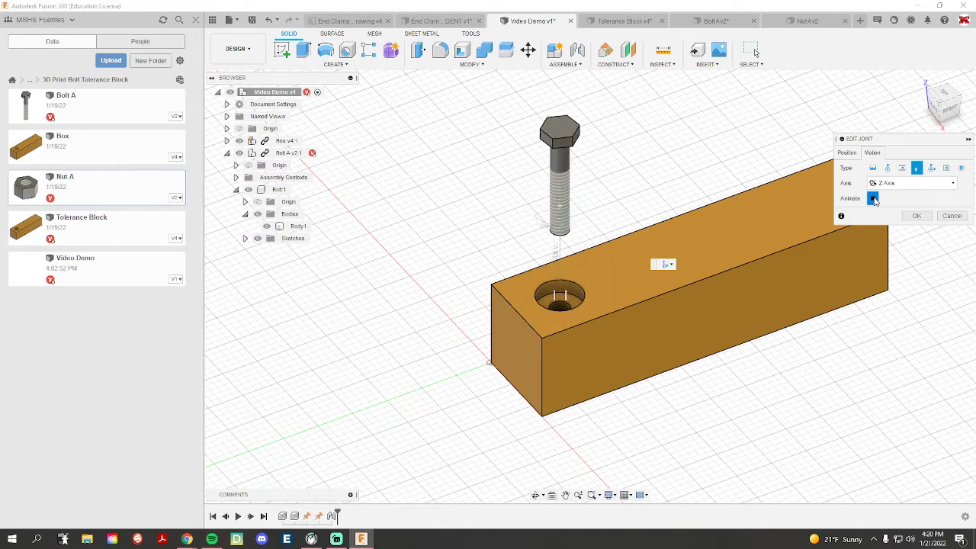
click(917, 215)
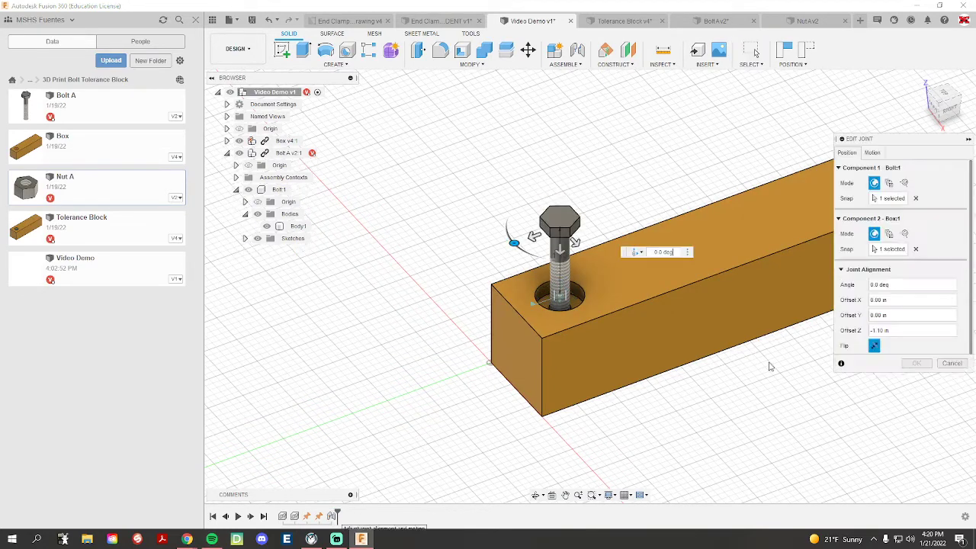
Confirm the cylindrical joint with OK, then reopen it to review the motion type options.
click(872, 153)
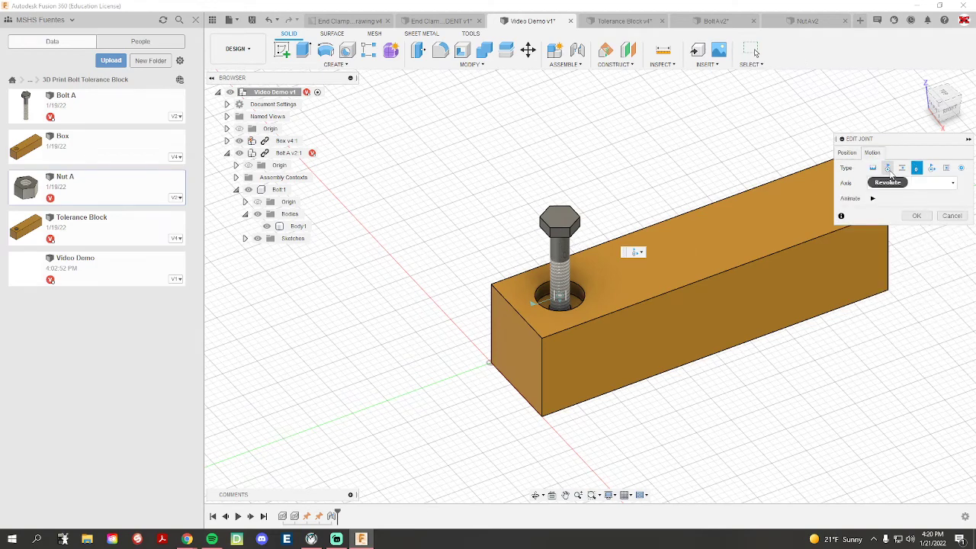
click(887, 168)
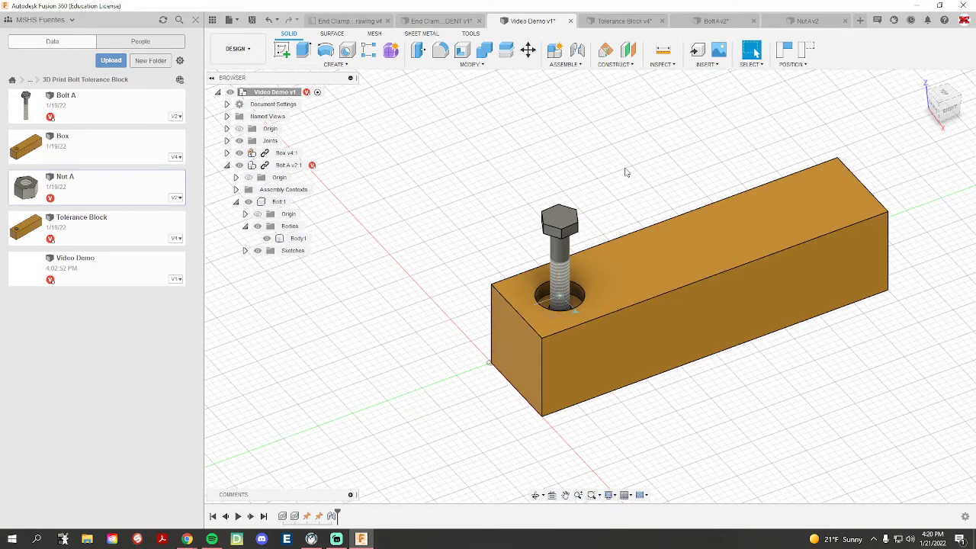
drag(625, 171, 546, 348)
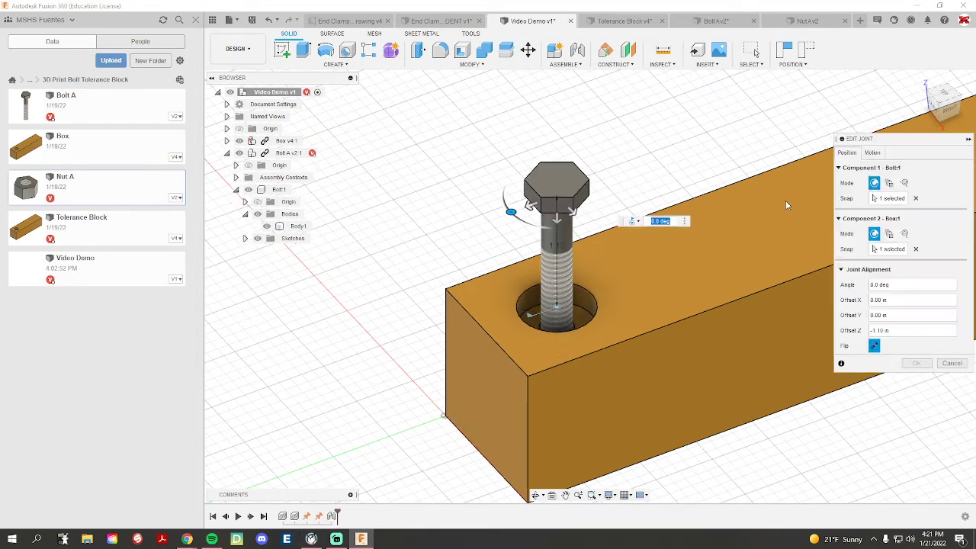
click(872, 152)
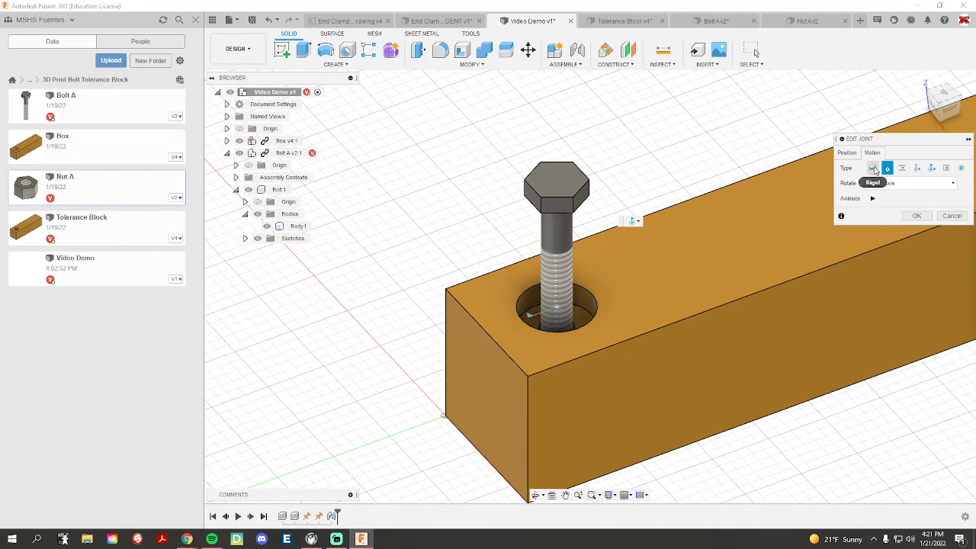